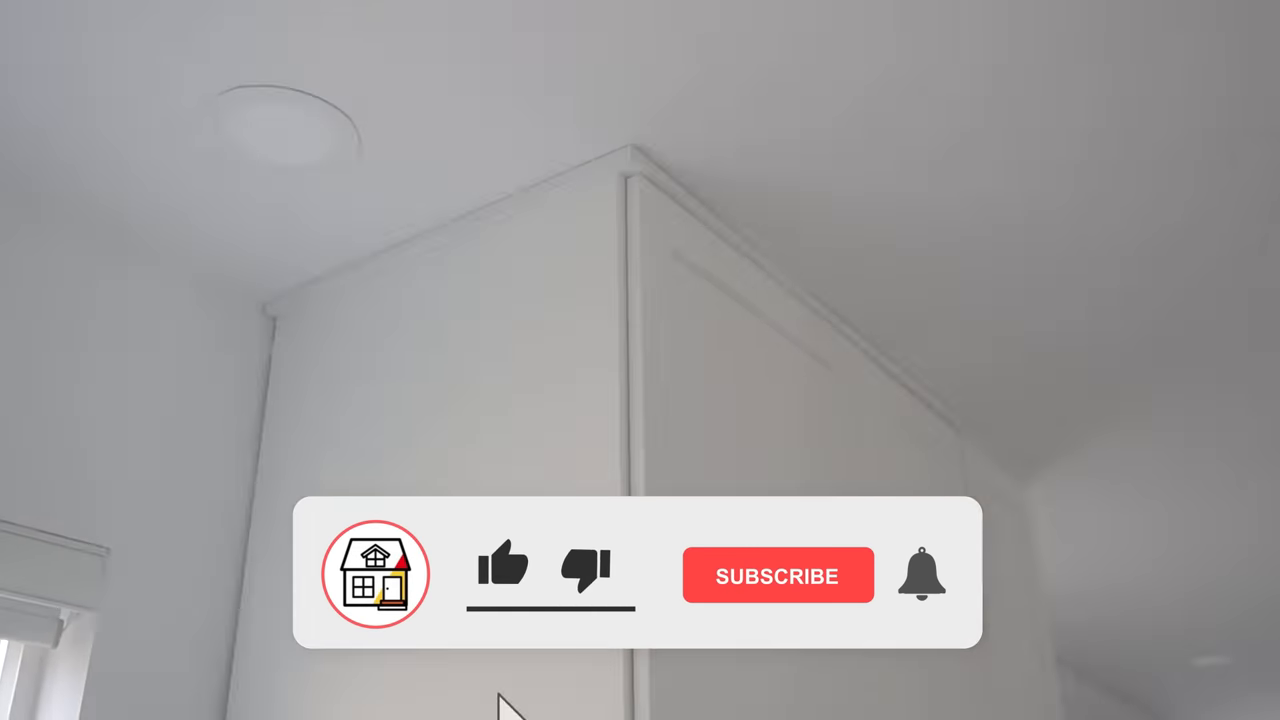
pyautogui.click(504, 570)
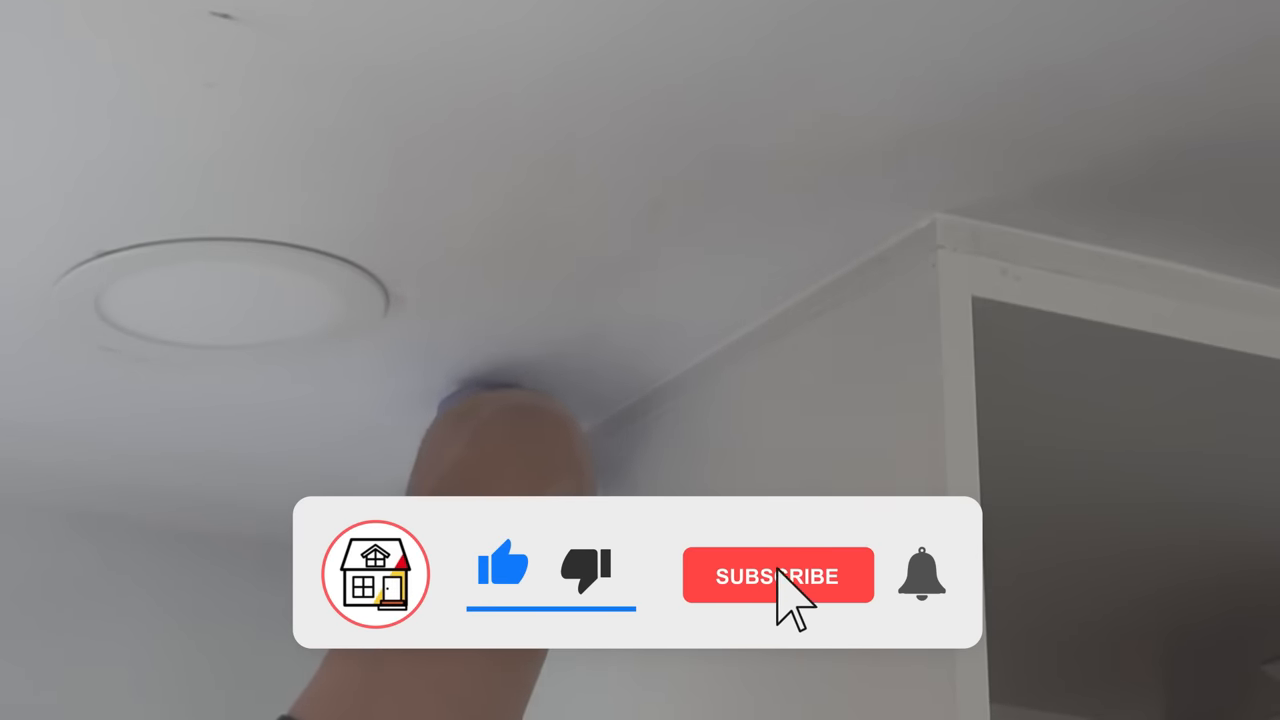
pyautogui.click(778, 576)
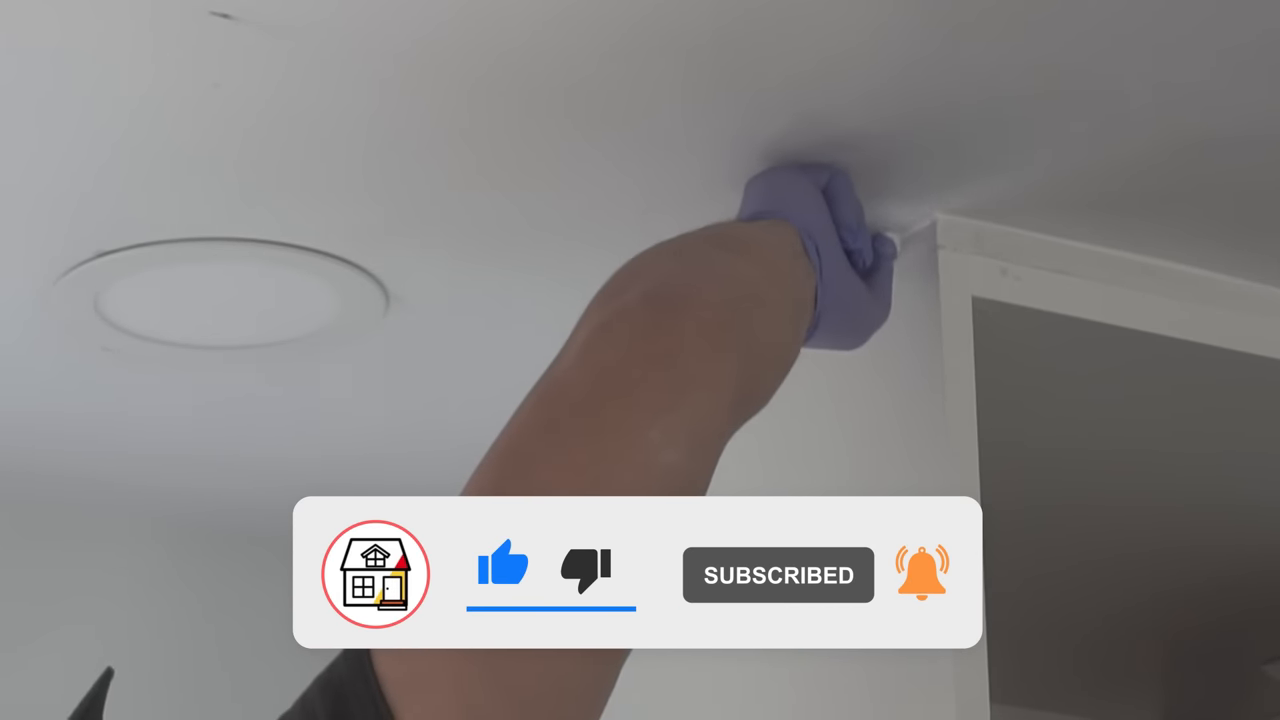